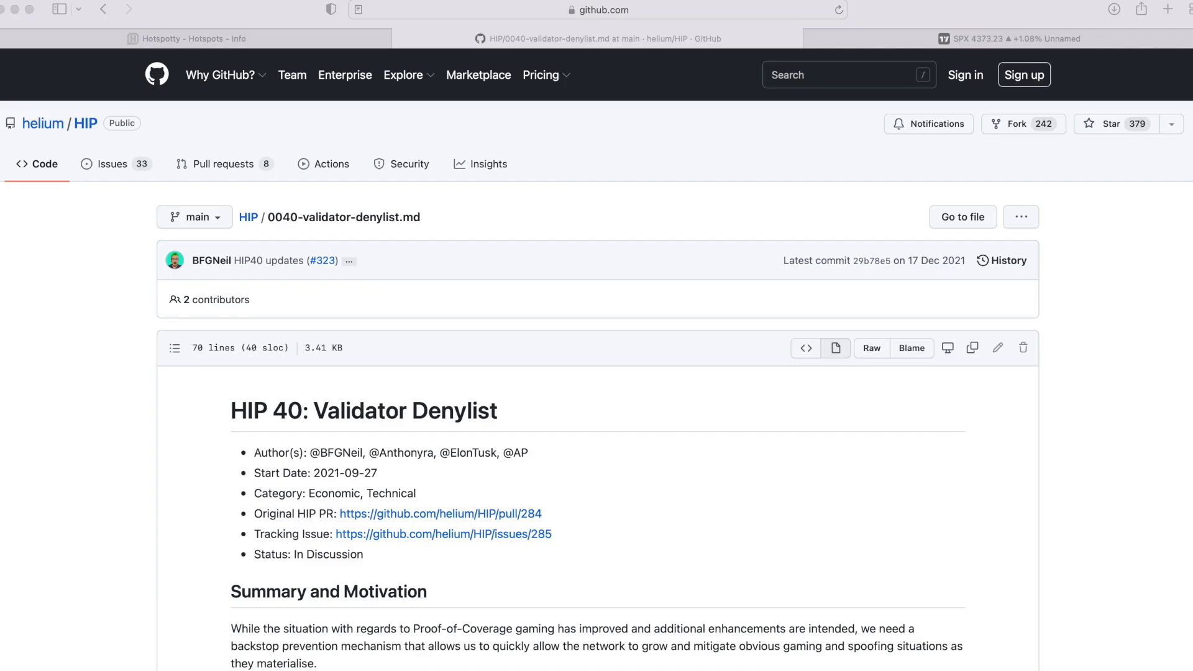
pyautogui.moveTo(743, 551)
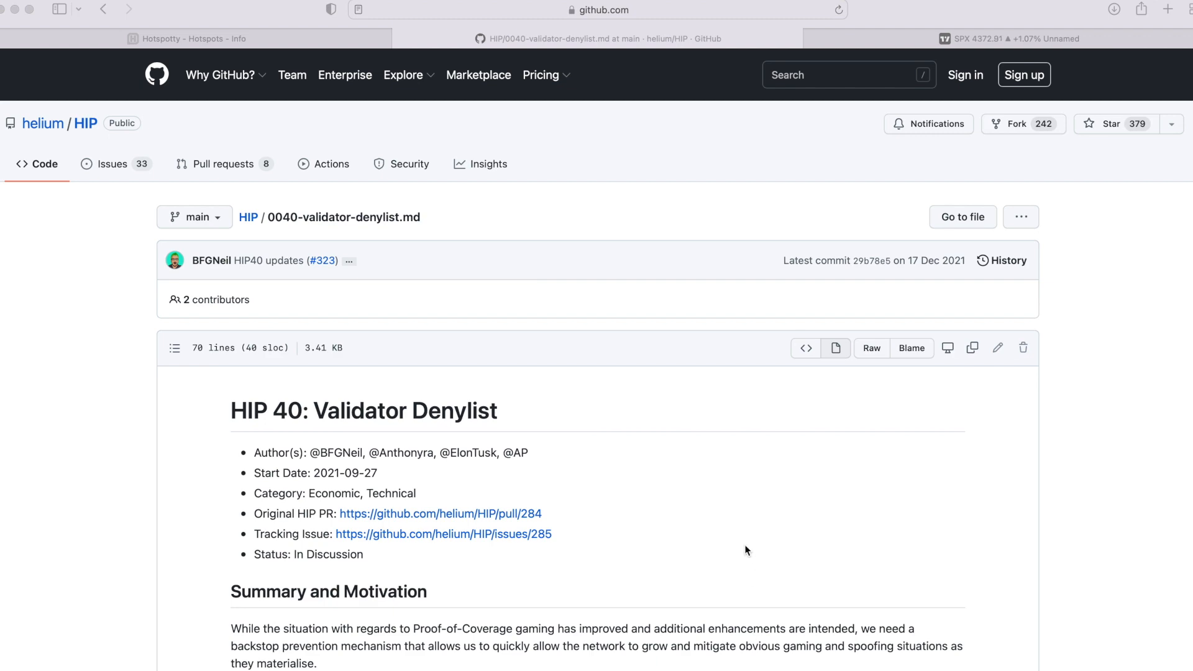
# - Scroll through Nice Grape Dinosaur's Info tab to the Denylist field reading 'Not included'
pyautogui.scroll(-3)
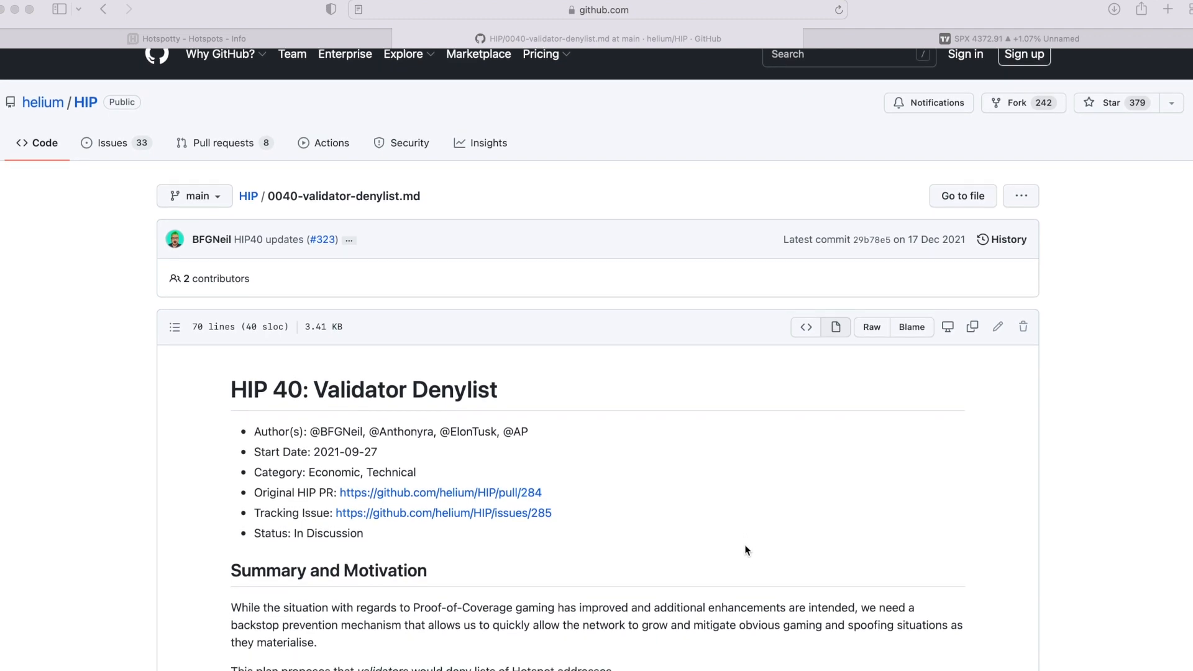
pyautogui.scroll(-3)
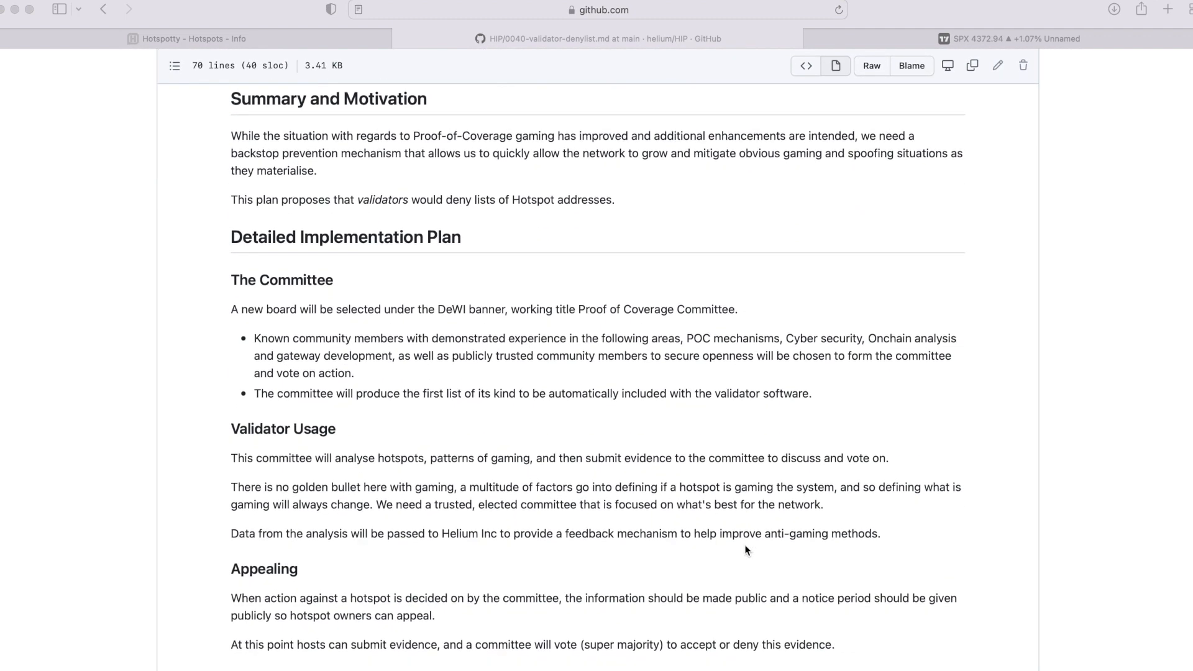
pyautogui.scroll(-3)
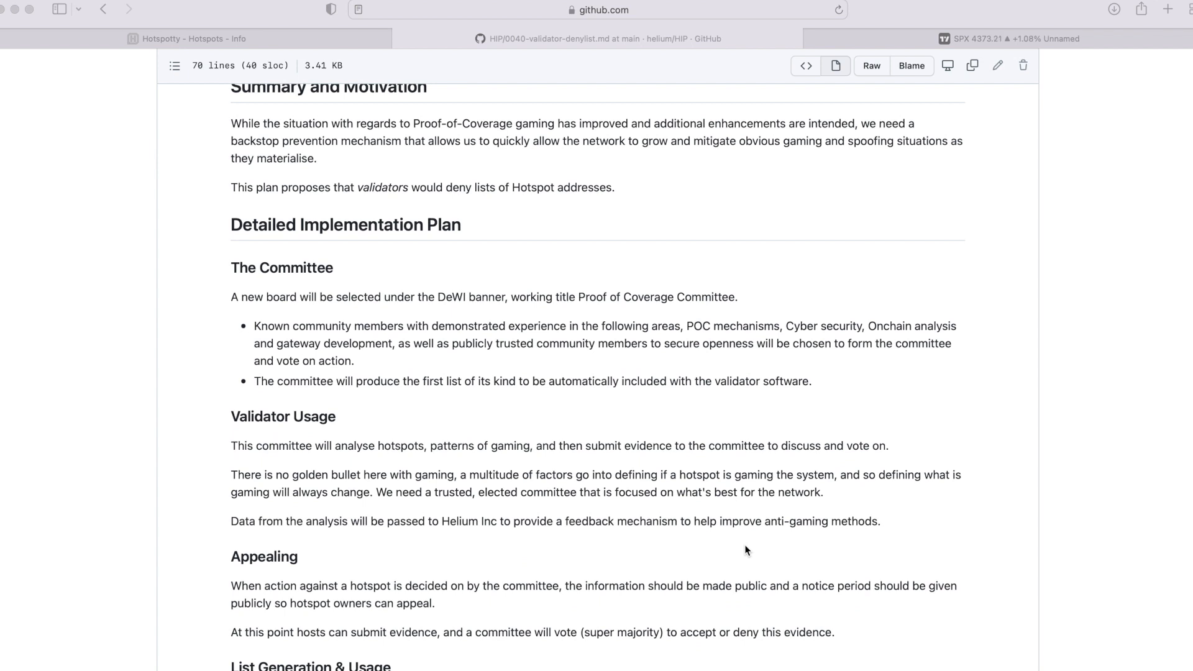
pyautogui.scroll(-3)
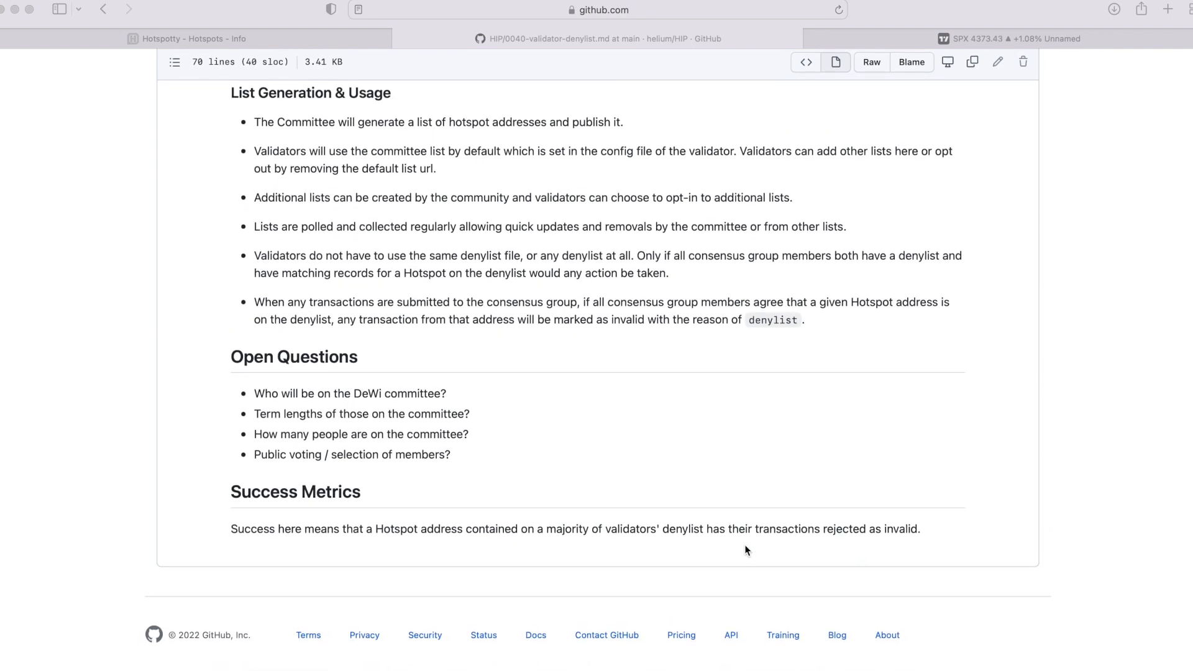
pyautogui.scroll(3)
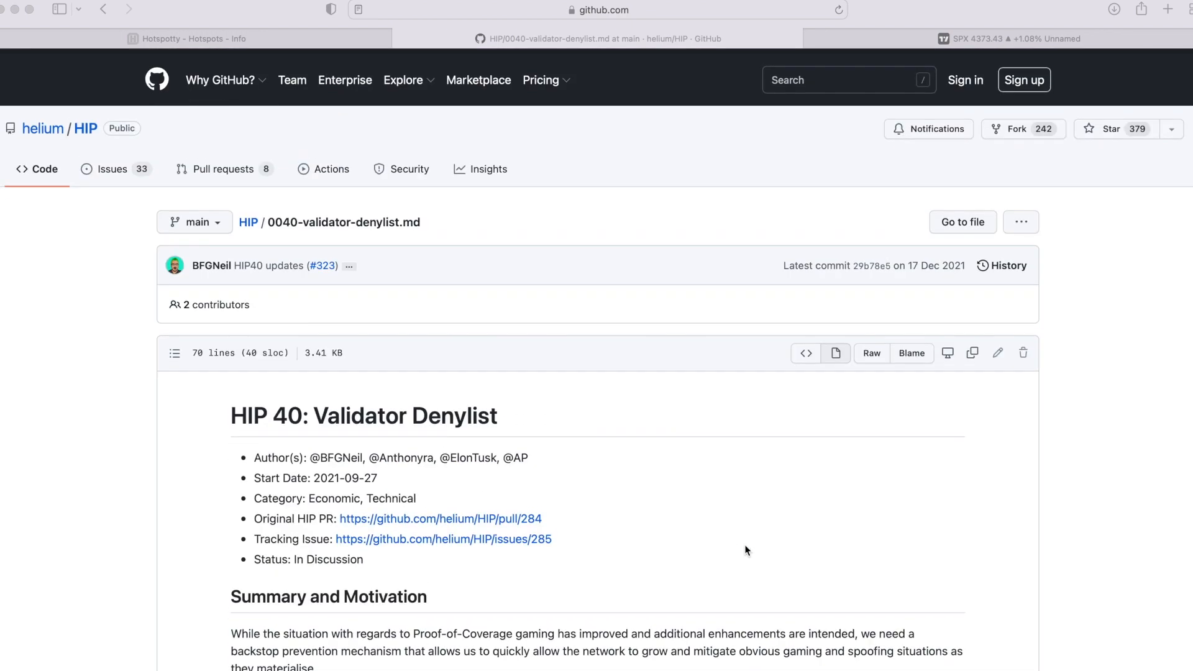
pyautogui.scroll(-3)
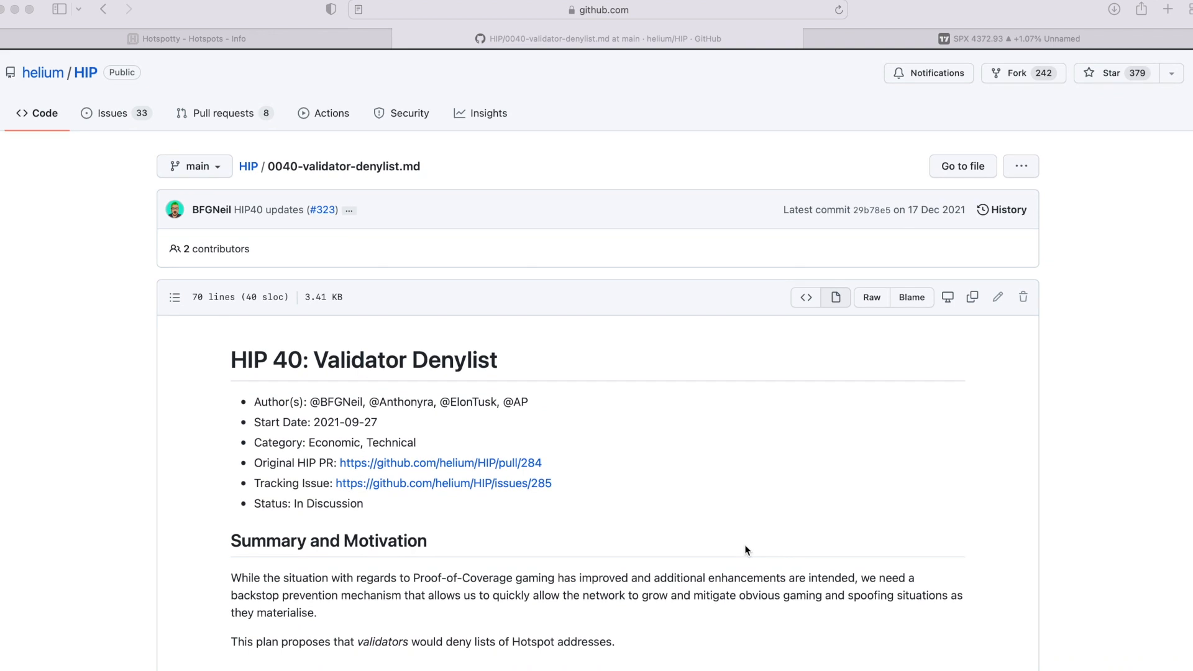
pyautogui.scroll(-3)
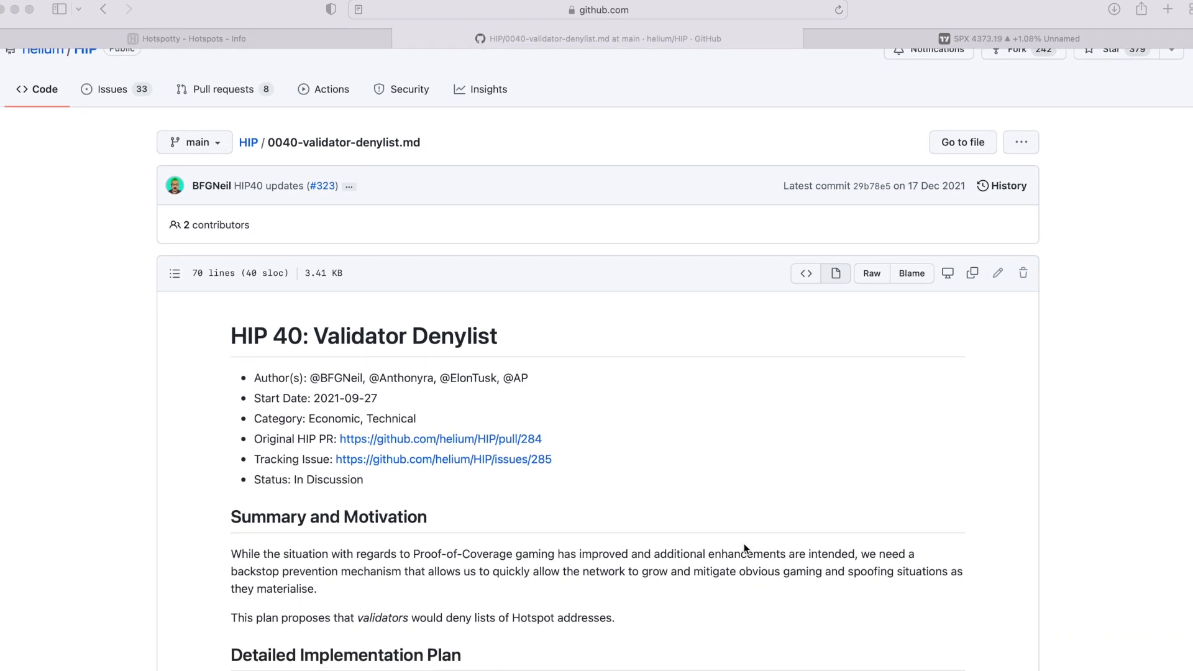
pyautogui.moveTo(555, 201)
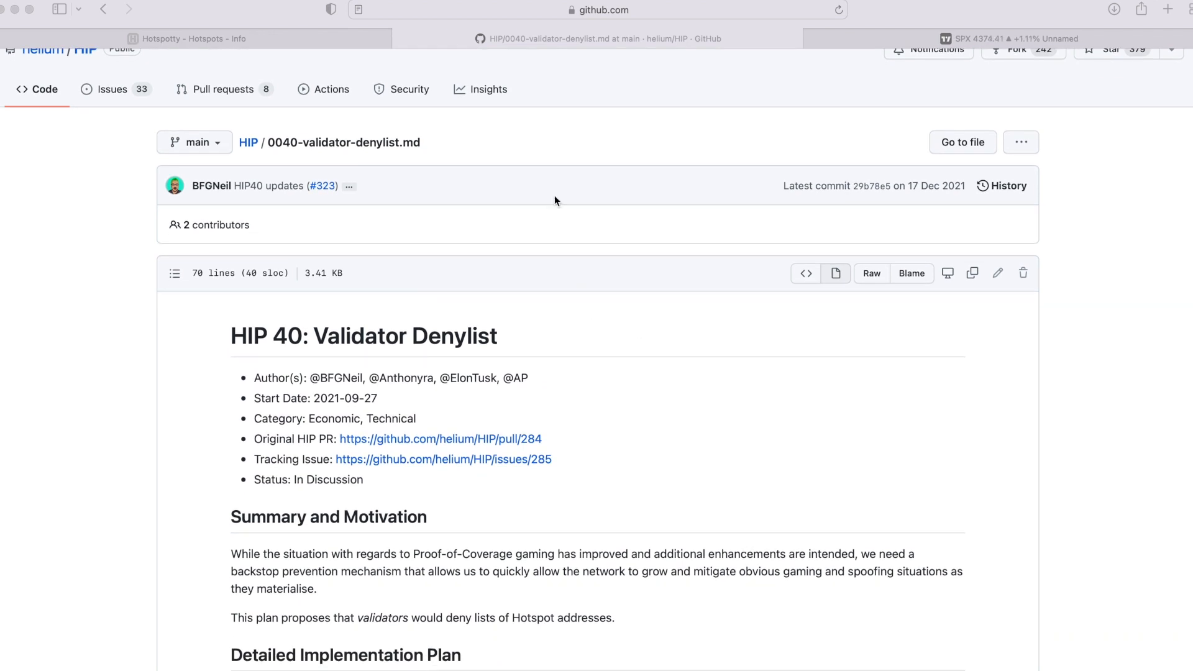
pyautogui.scroll(-3)
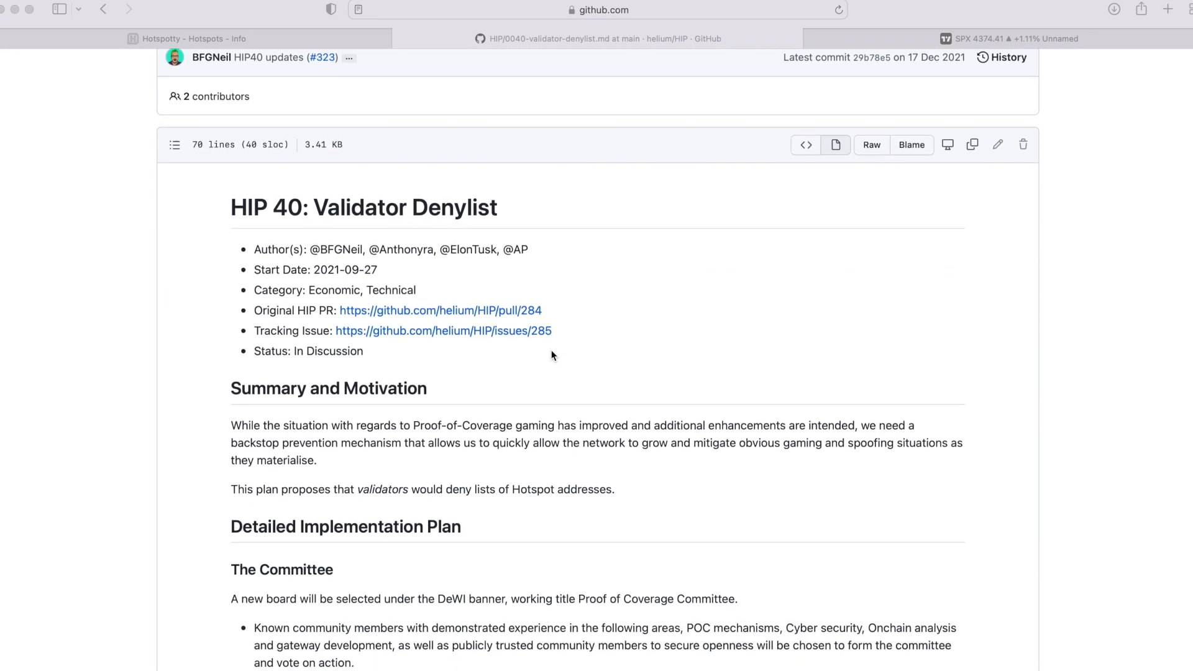
pyautogui.scroll(-3)
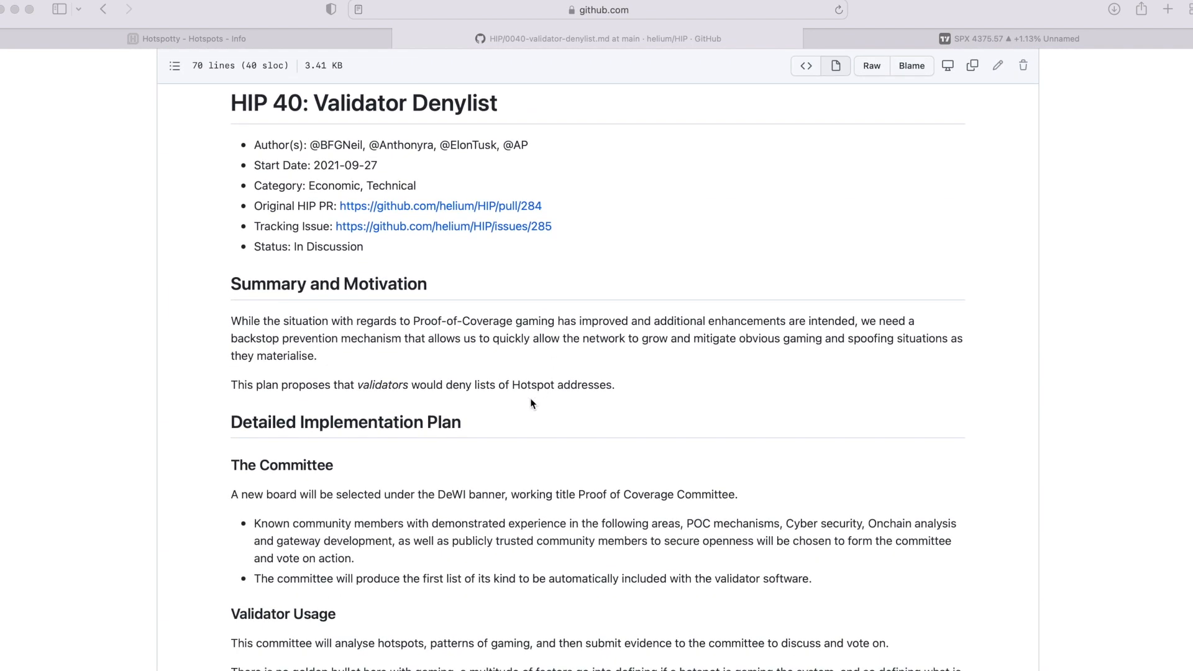
pyautogui.scroll(-3)
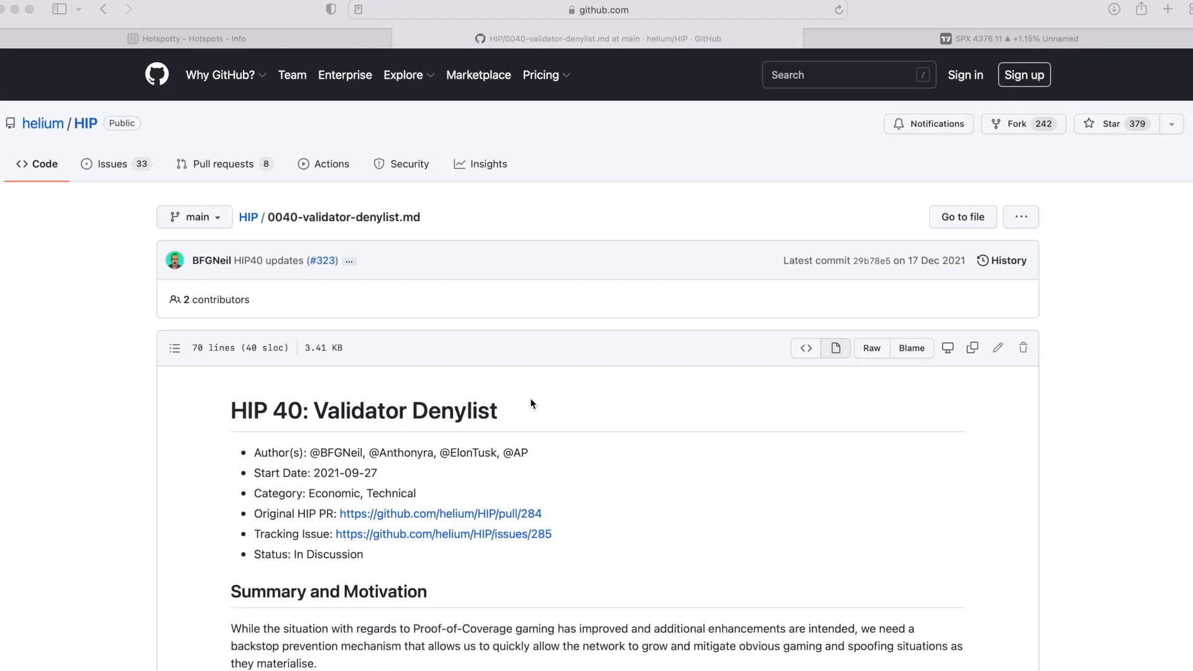
pyautogui.scroll(-3)
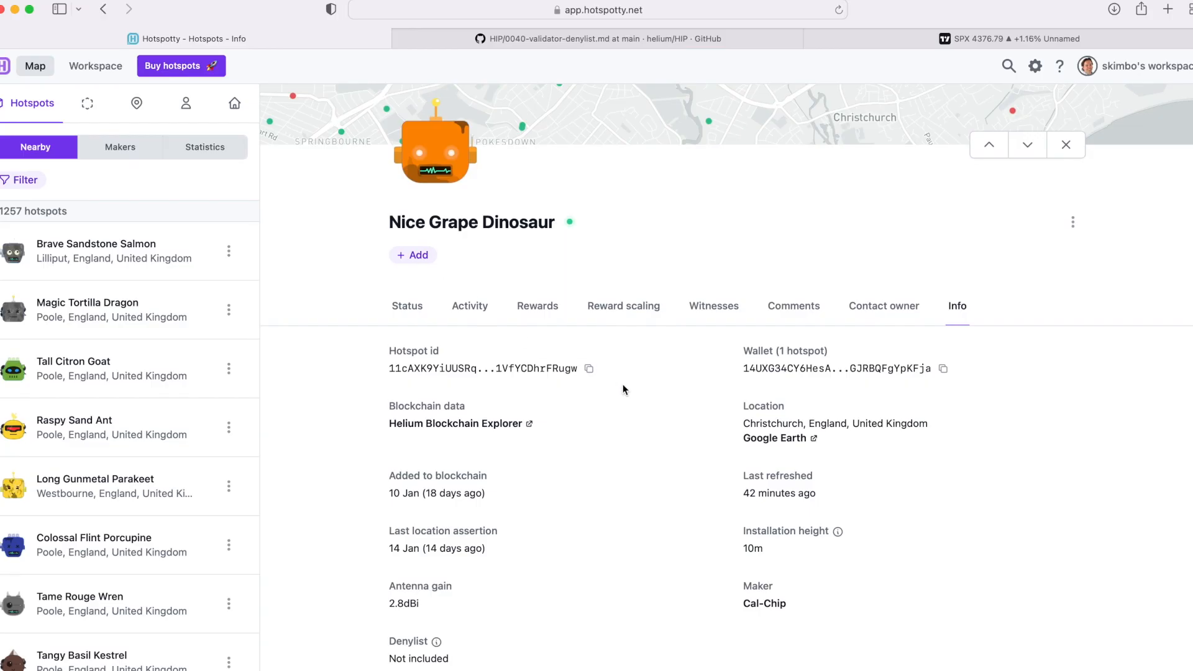
pyautogui.moveTo(862, 464)
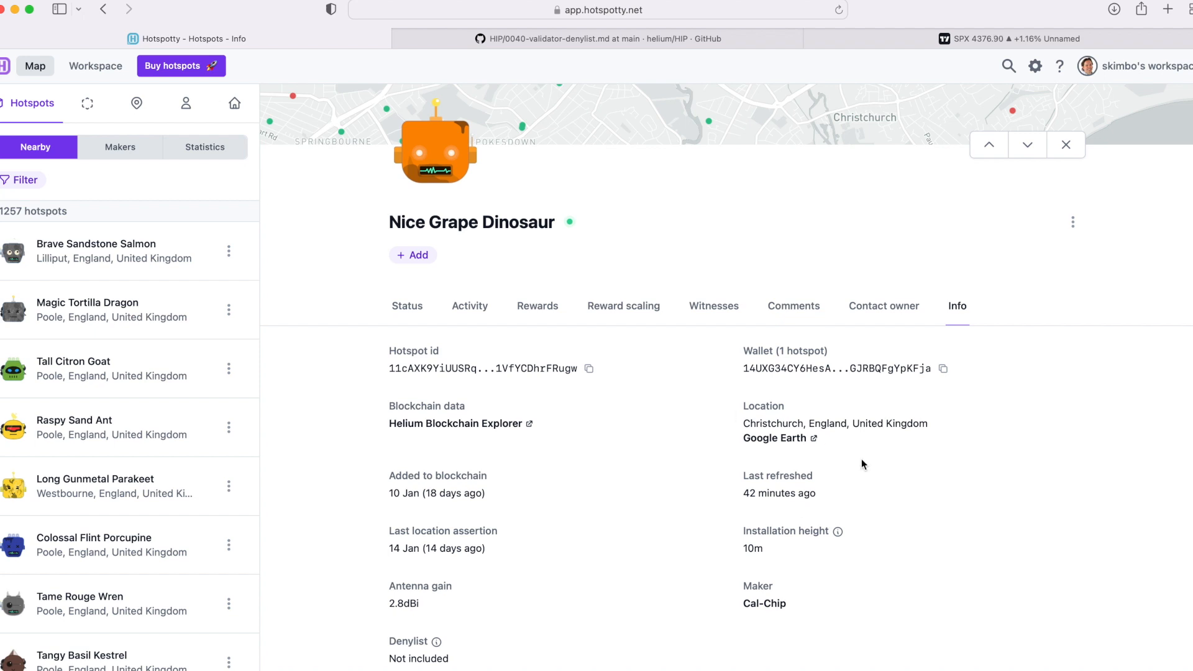
pyautogui.moveTo(410, 306)
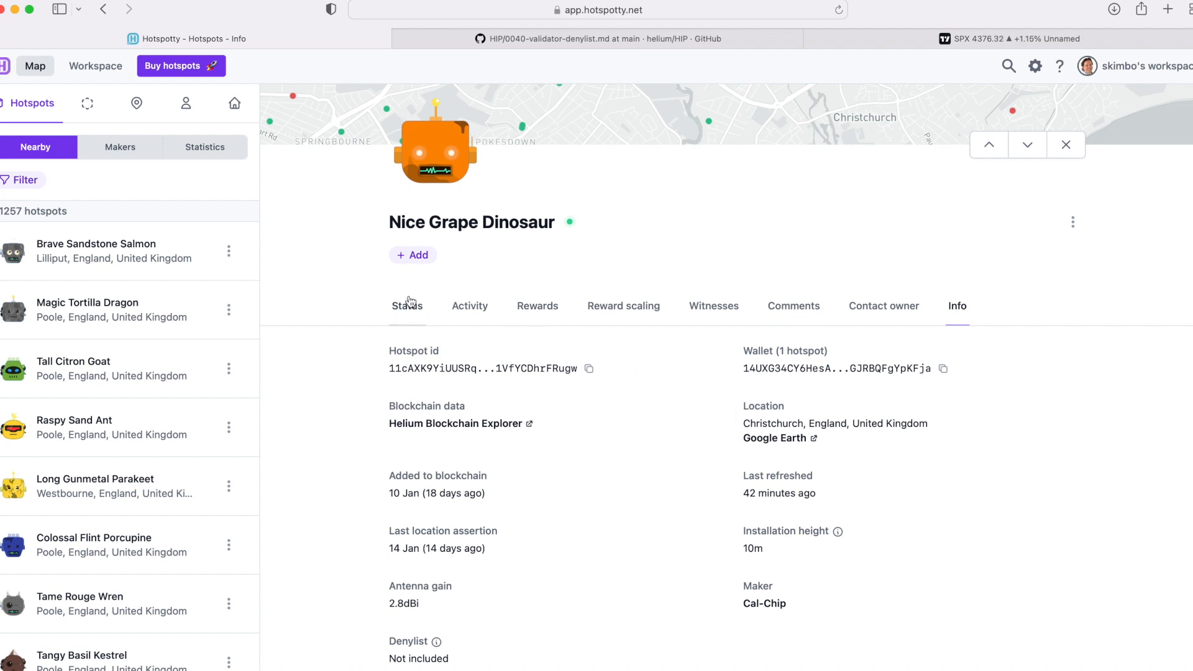
pyautogui.click(407, 305)
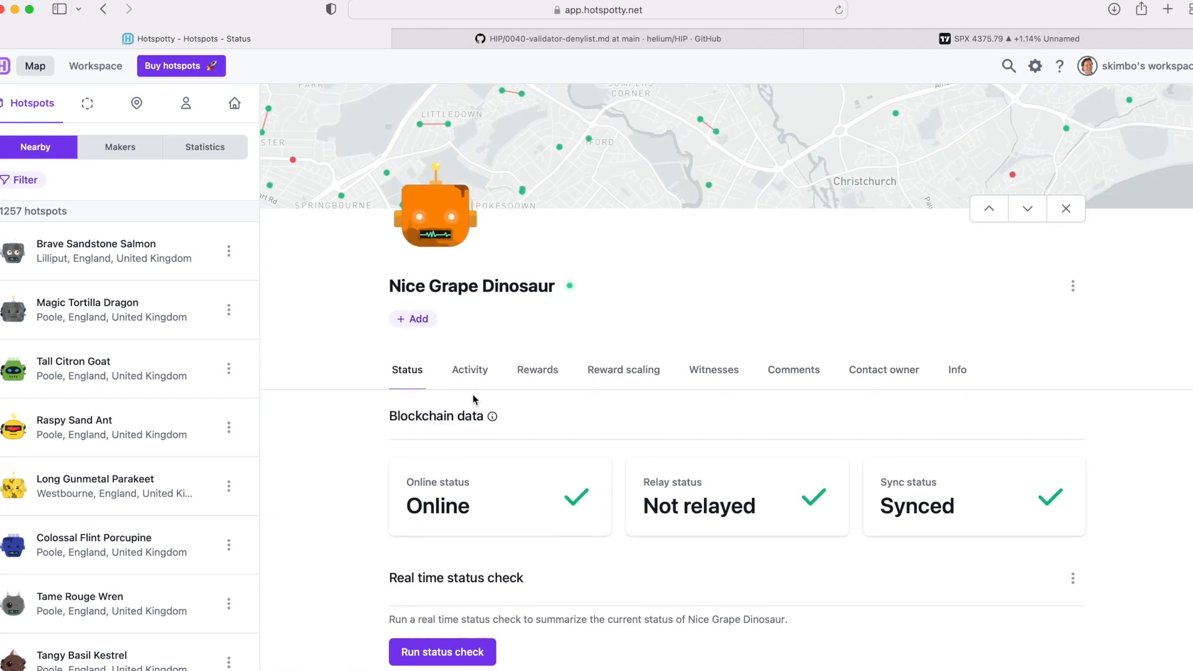
pyautogui.click(470, 370)
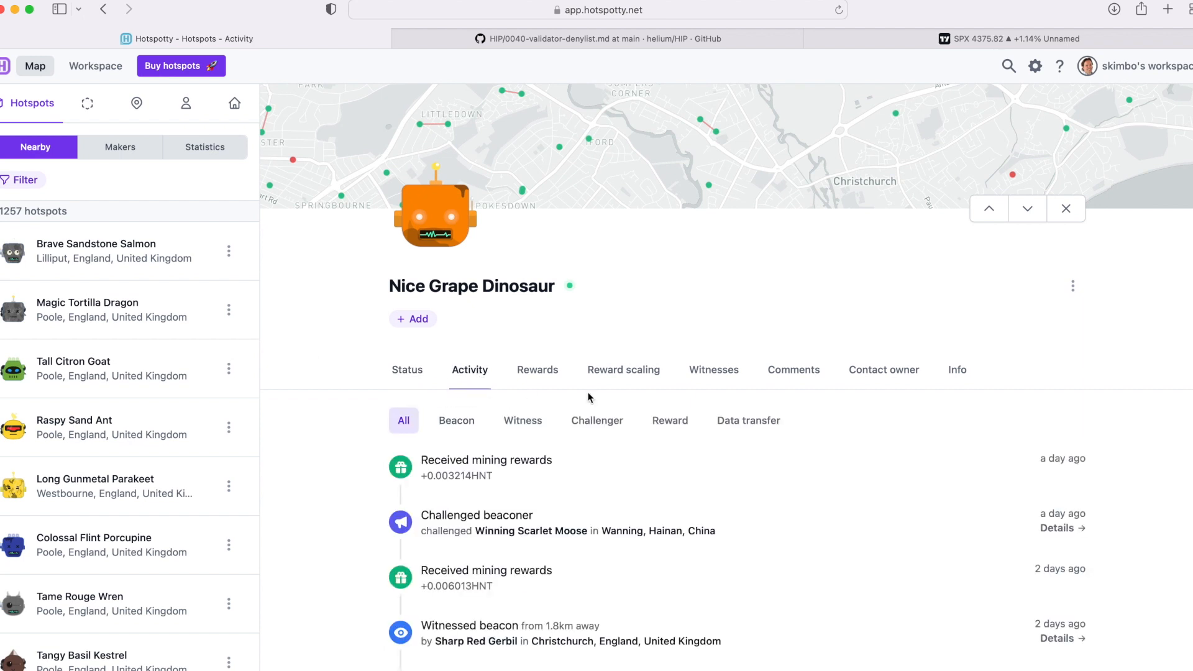
pyautogui.click(538, 370)
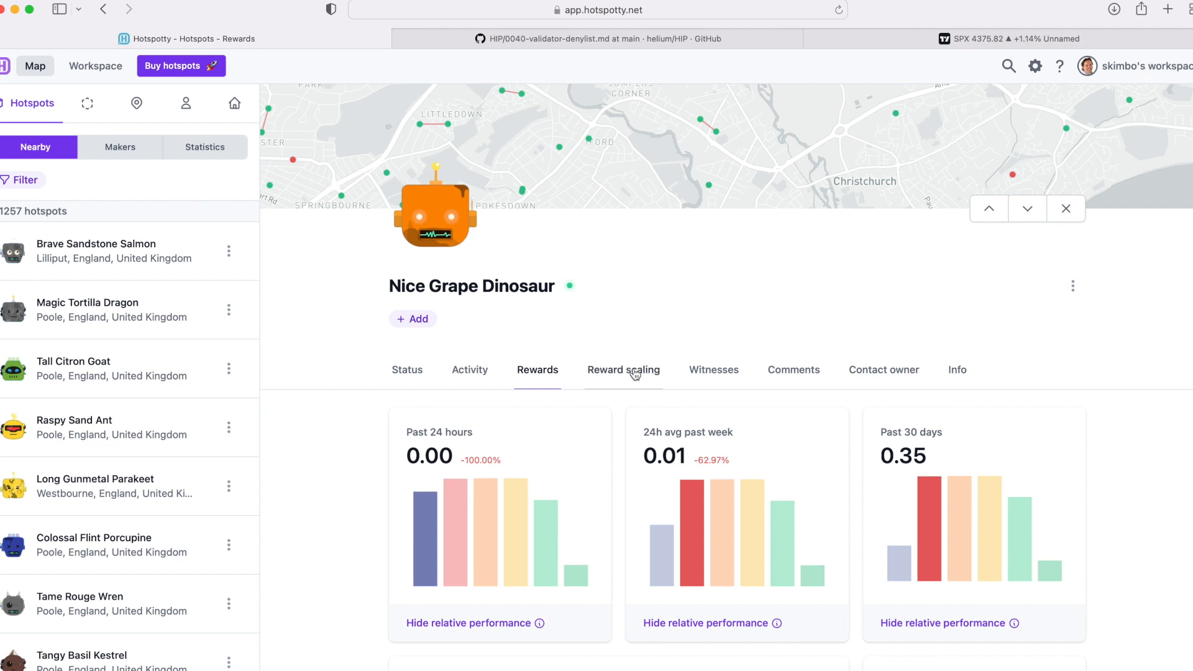
pyautogui.click(713, 370)
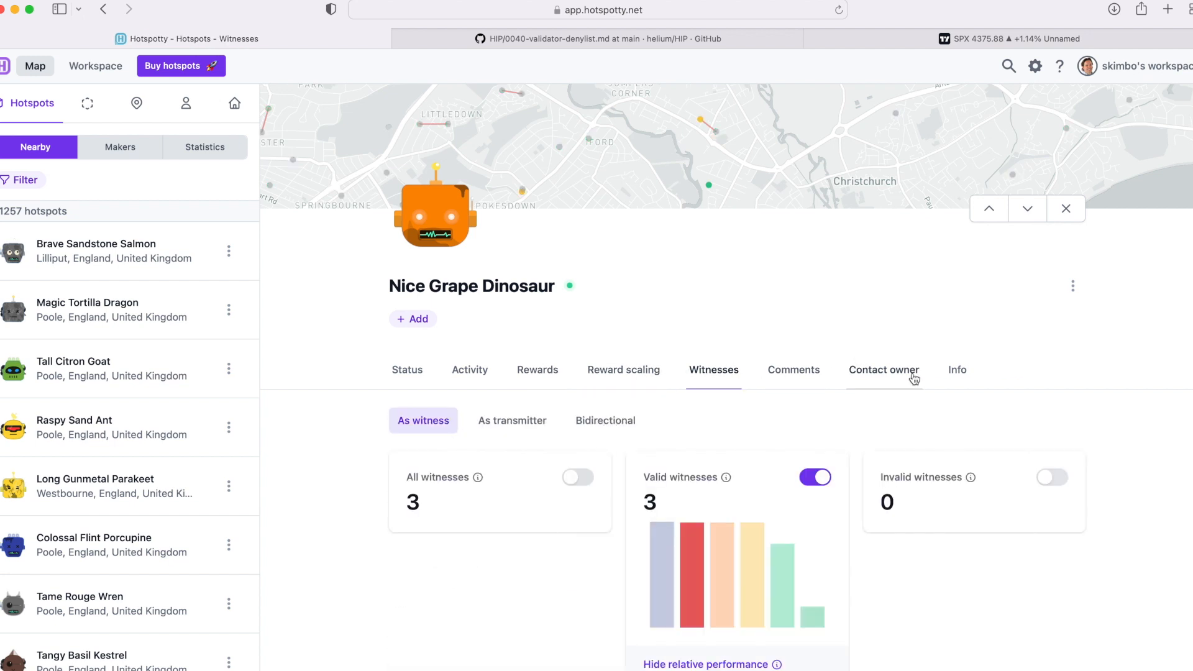
pyautogui.click(957, 370)
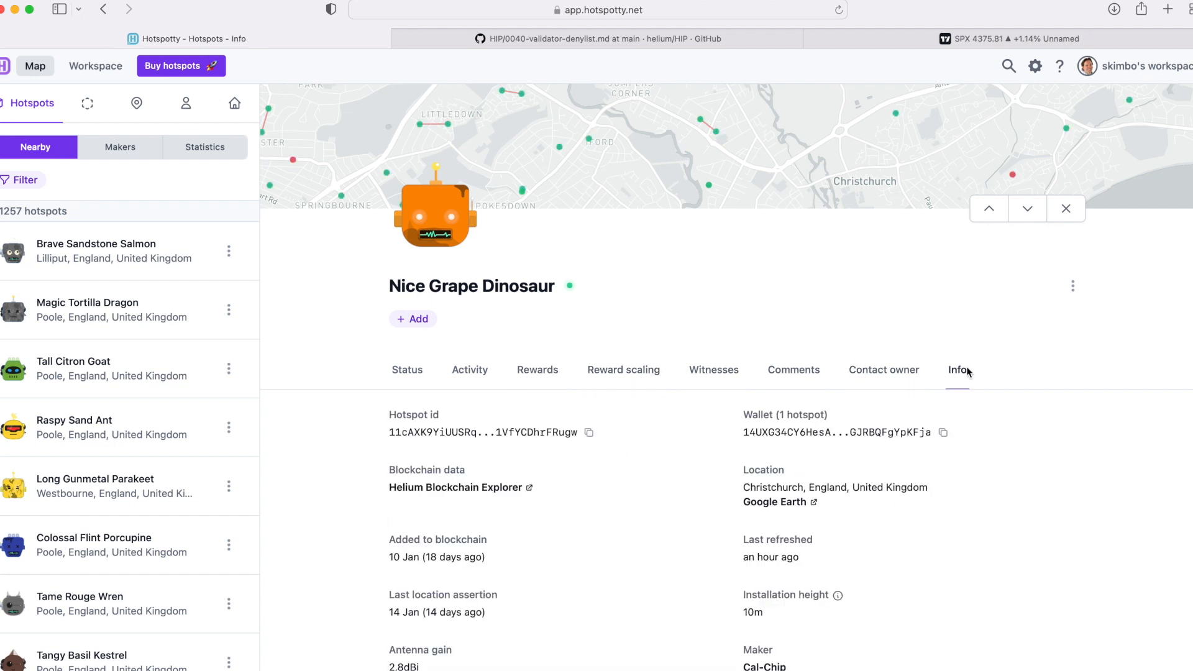
pyautogui.scroll(-3)
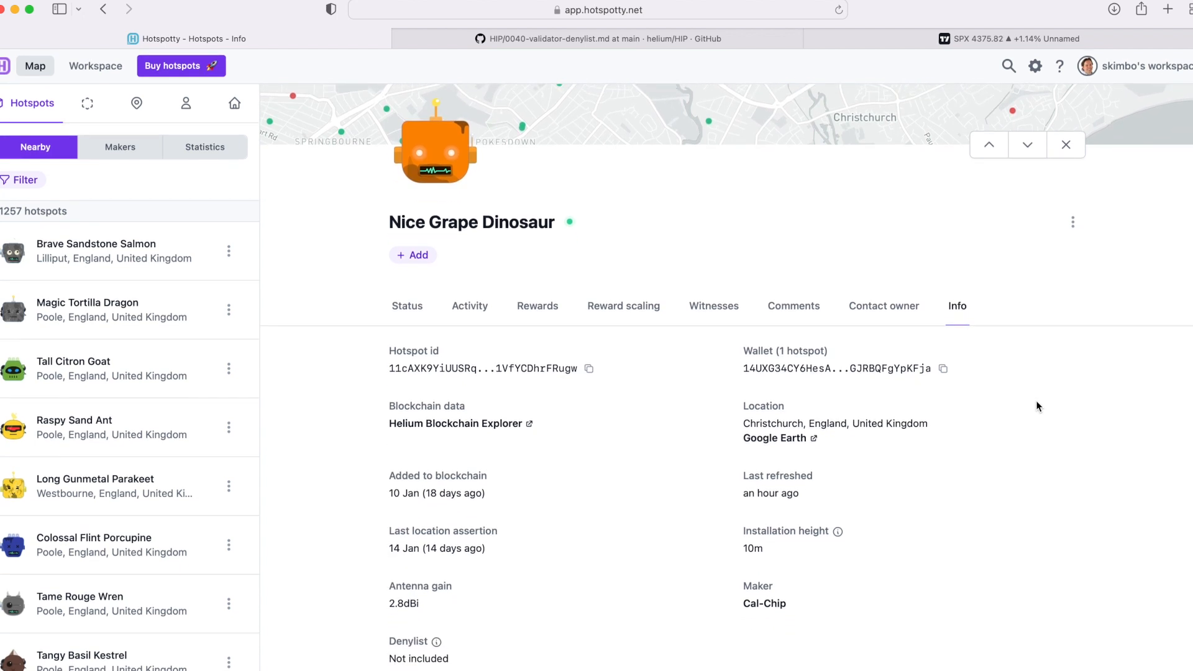
pyautogui.moveTo(433, 665)
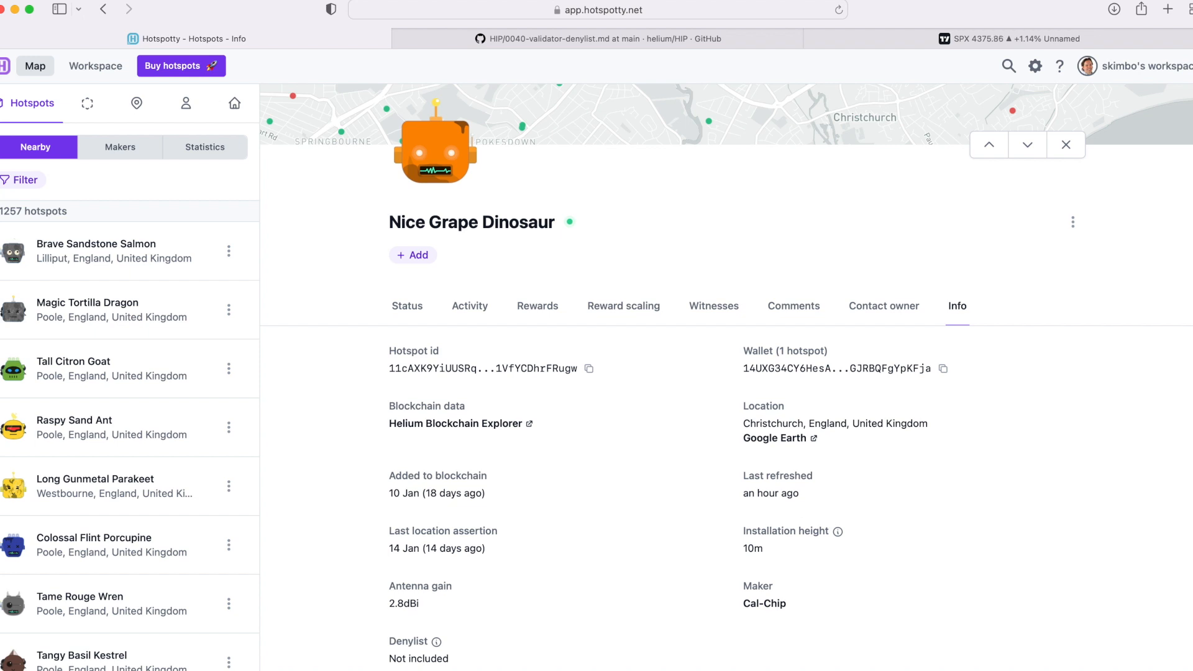
pyautogui.moveTo(436, 642)
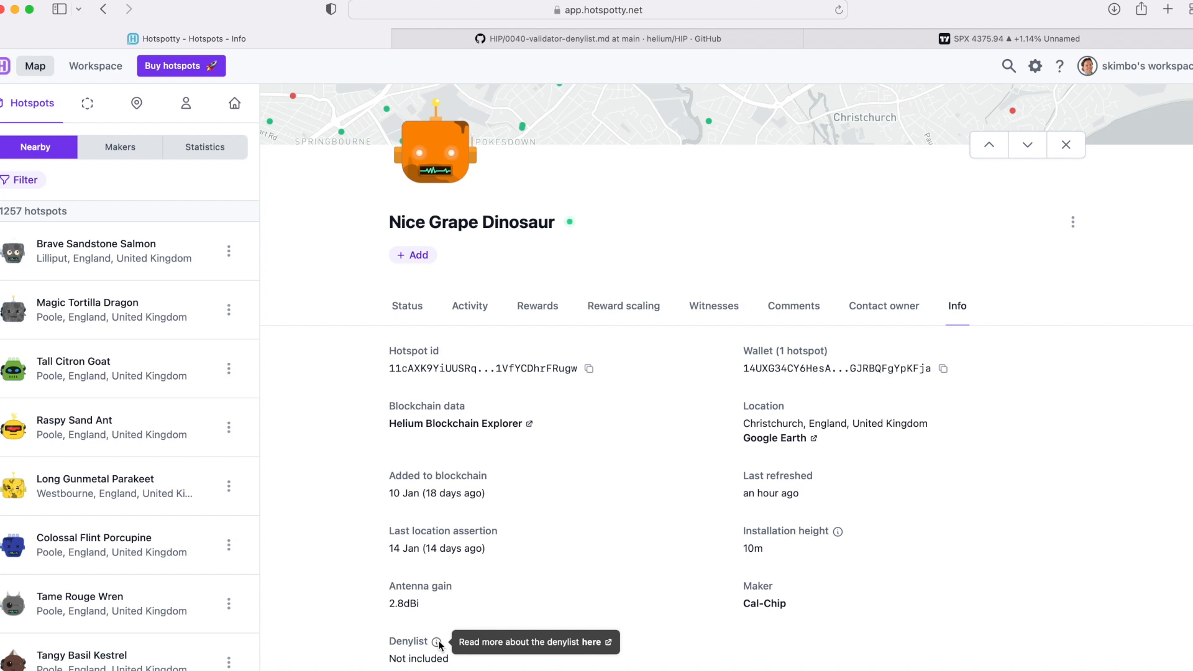
pyautogui.moveTo(469, 670)
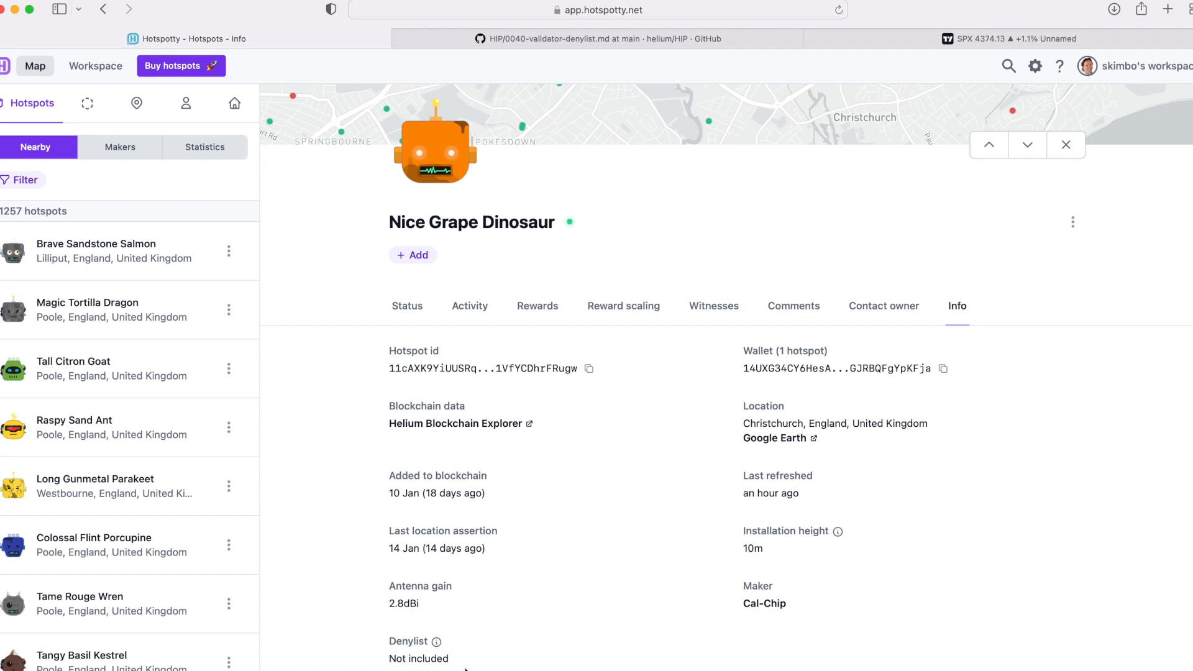
pyautogui.moveTo(475, 654)
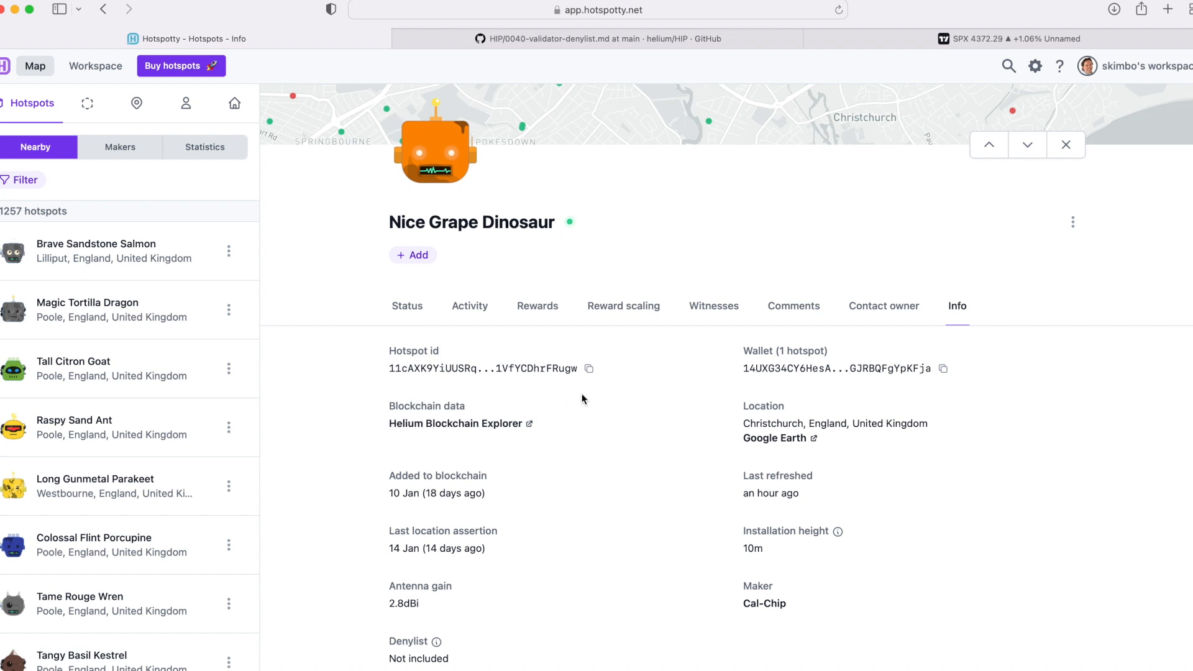
pyautogui.moveTo(495, 515)
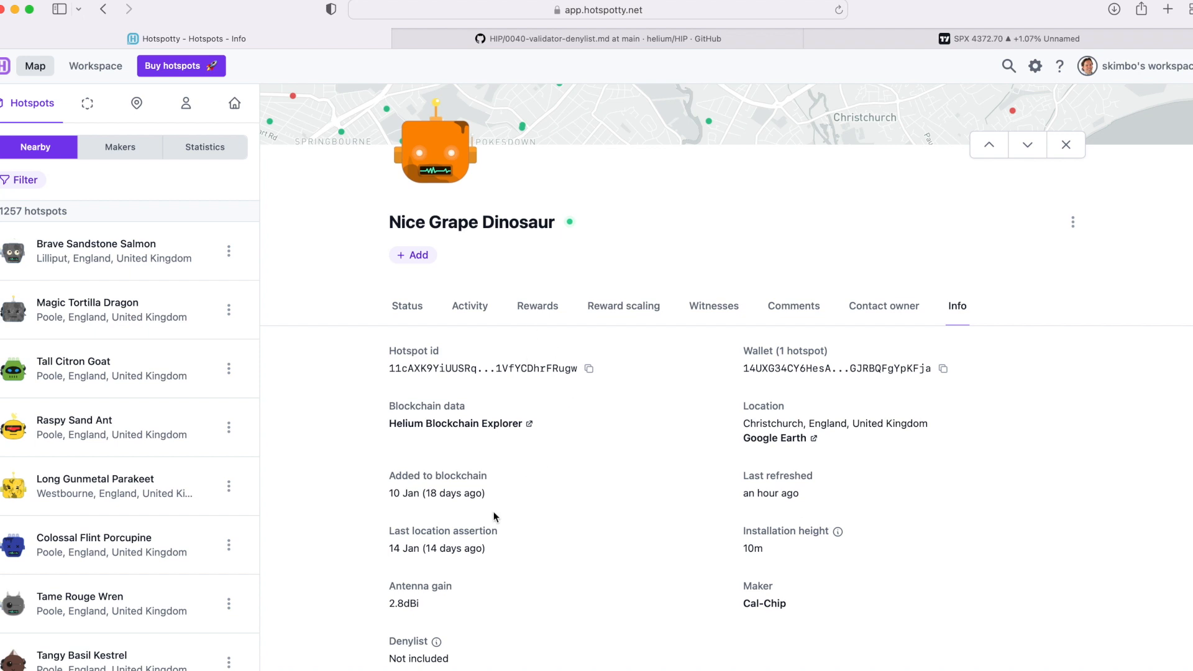